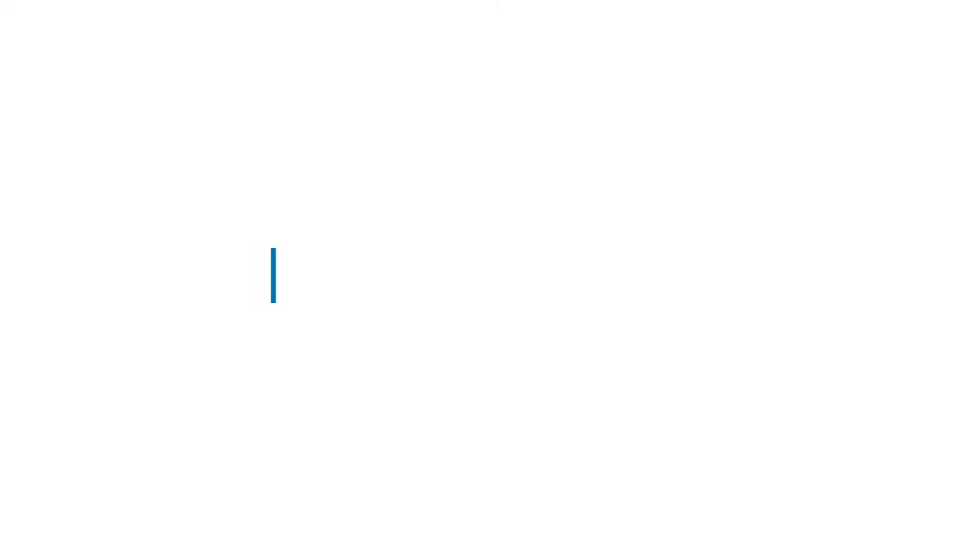
type("Indian-meal Moths")
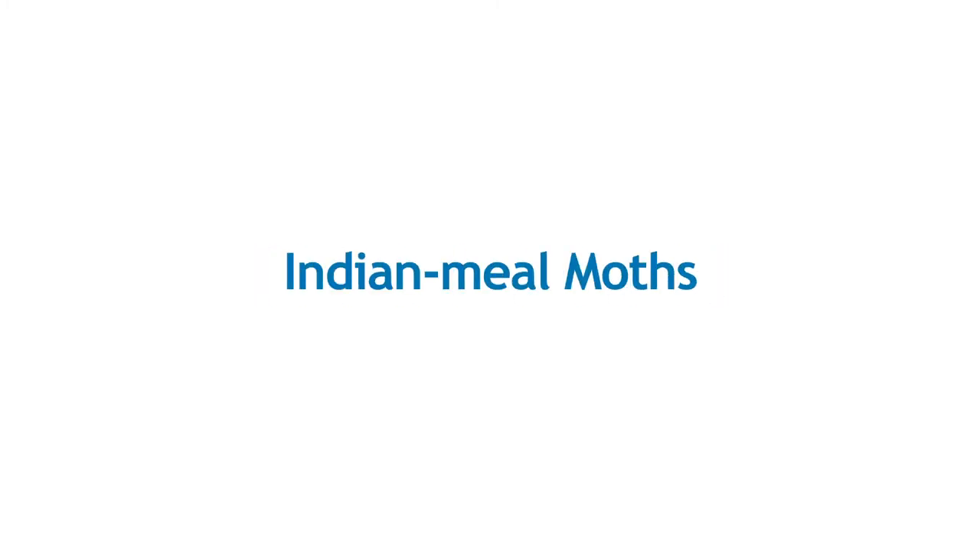